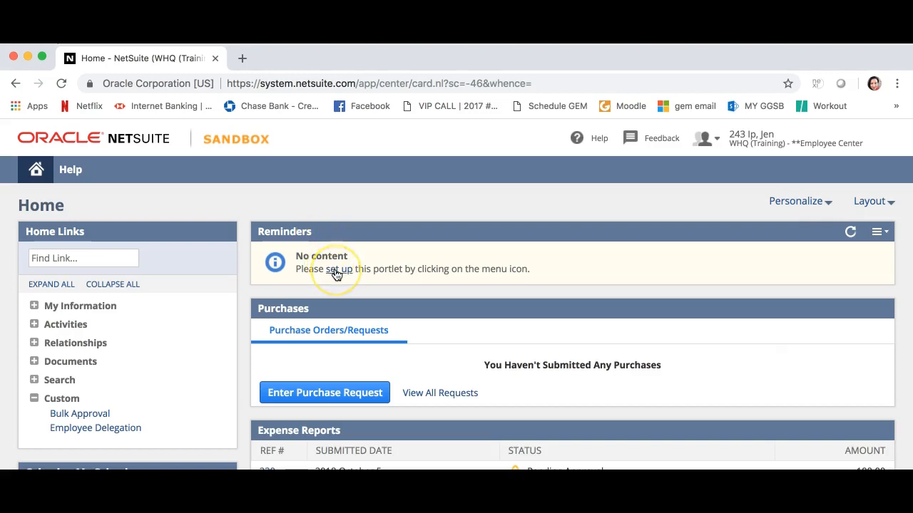
# Add the 'Expense Reports Pending my Approval' reminder to the home portlet and save it.
pyautogui.click(879, 231)
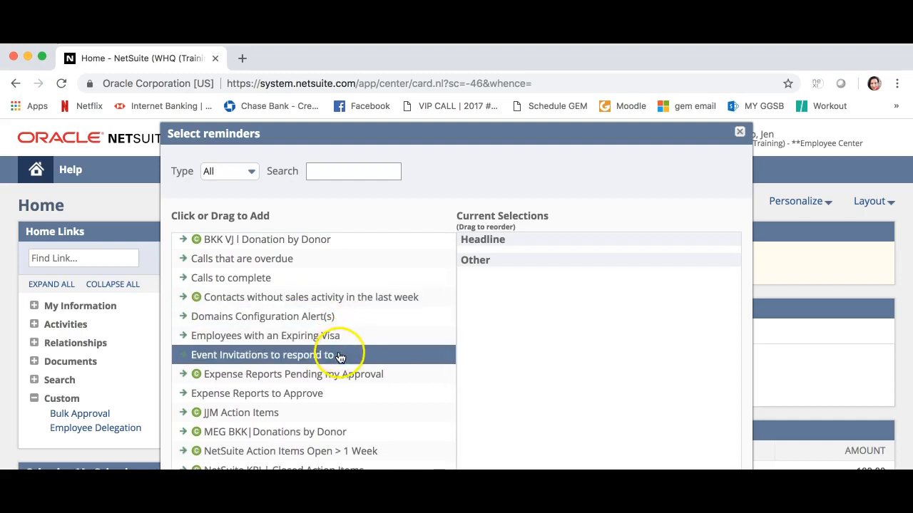
pyautogui.moveTo(370, 373)
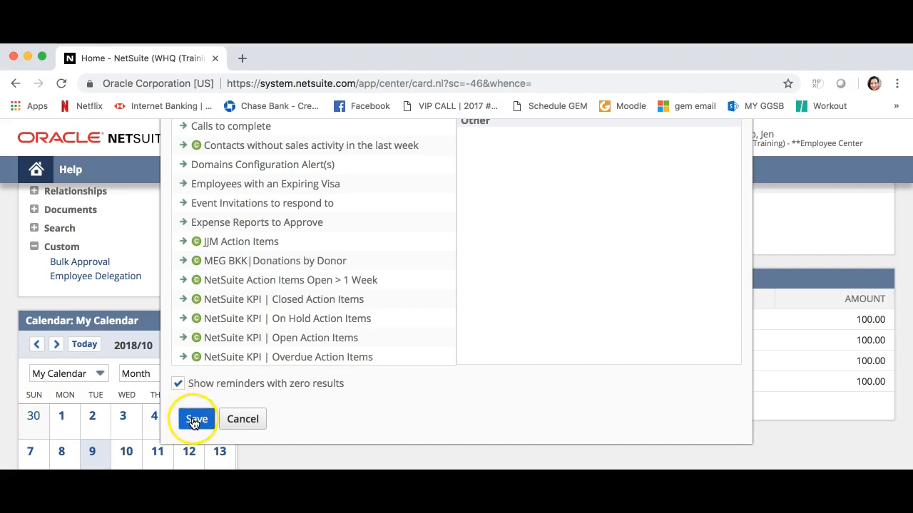
pyautogui.click(197, 419)
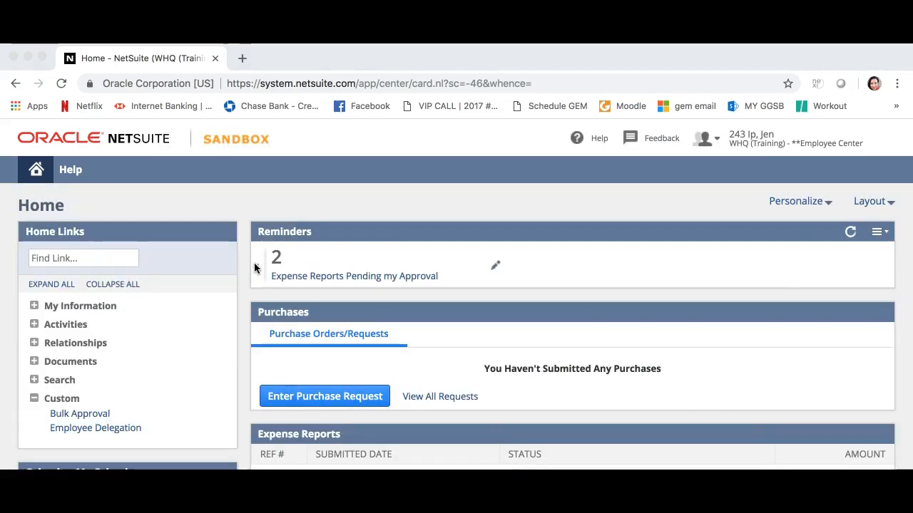
pyautogui.moveTo(264, 257)
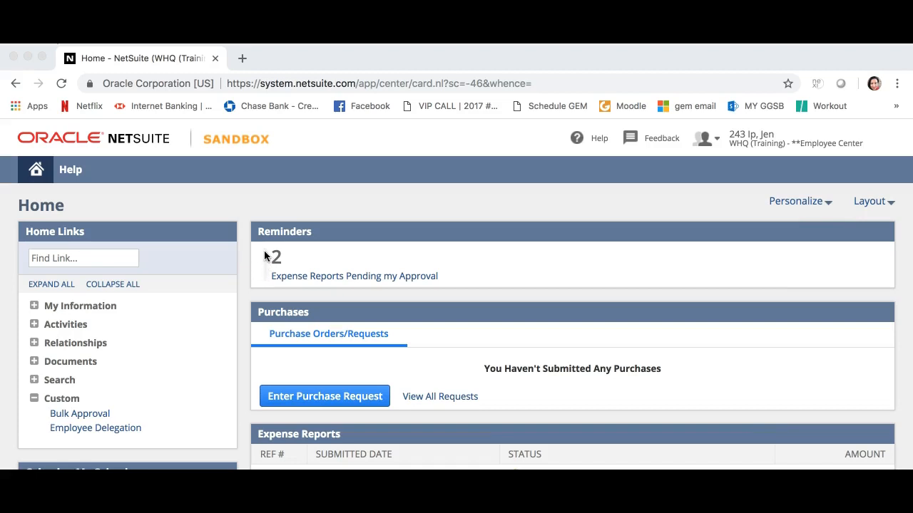
# Follow the reminder to the pending-approval results list and pick expense report 210.
pyautogui.click(319, 278)
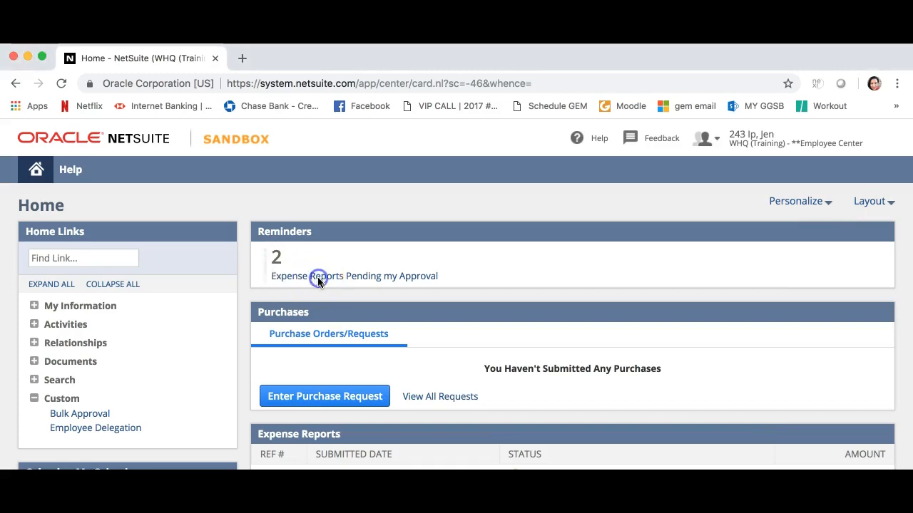
pyautogui.click(354, 276)
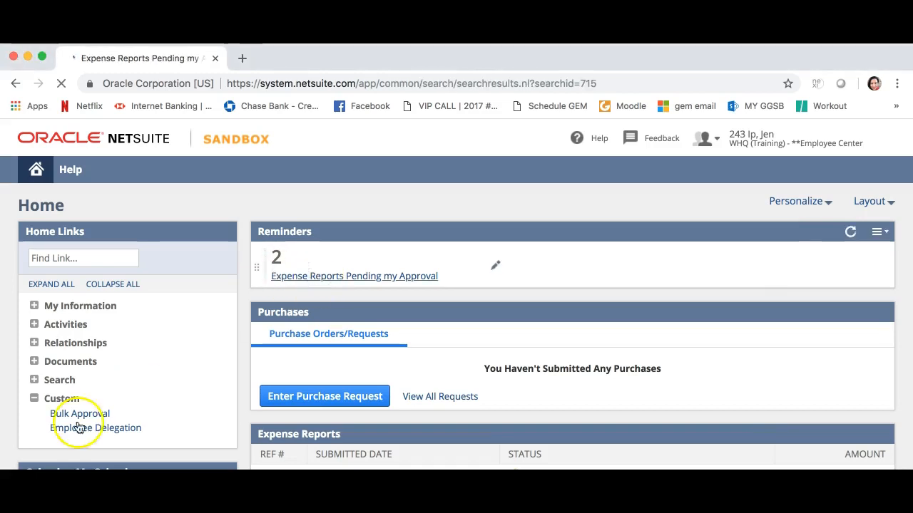
pyautogui.click(354, 277)
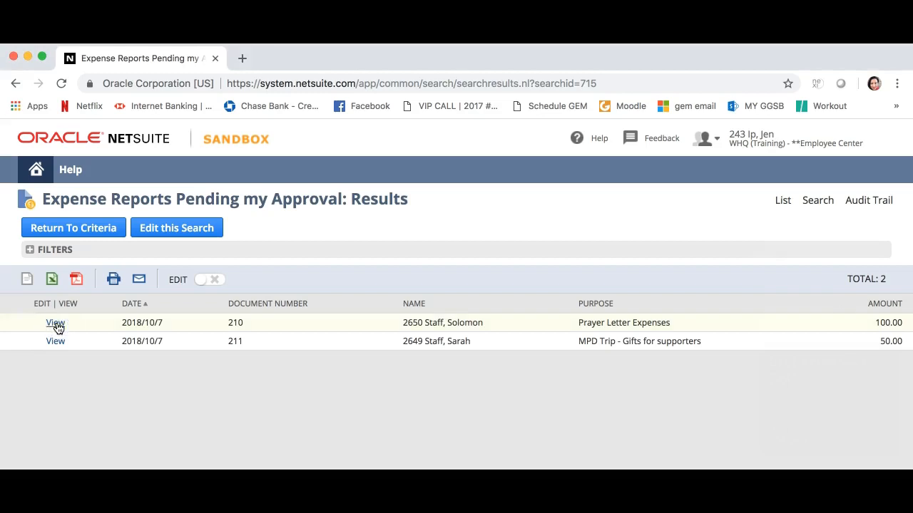
pyautogui.click(56, 323)
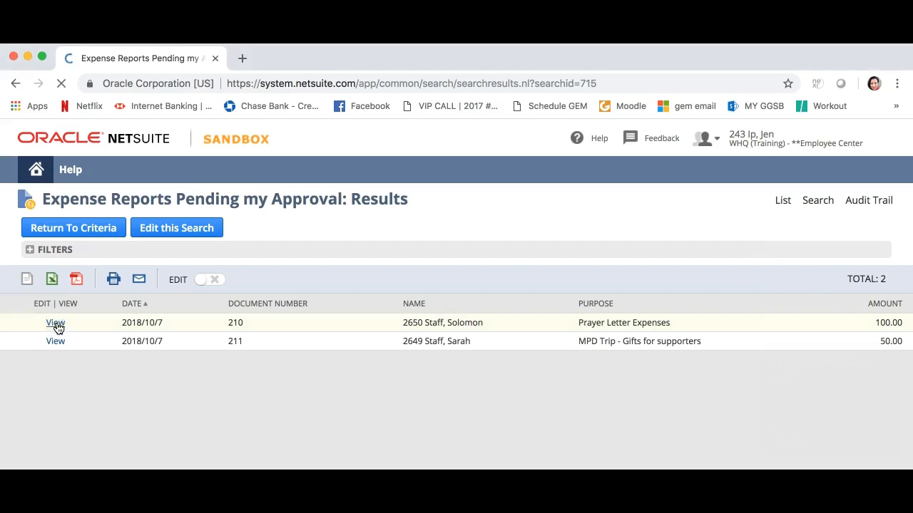
# View expense report 210 for Prayer Letter Expenses, review its lines and approve it.
pyautogui.click(54, 322)
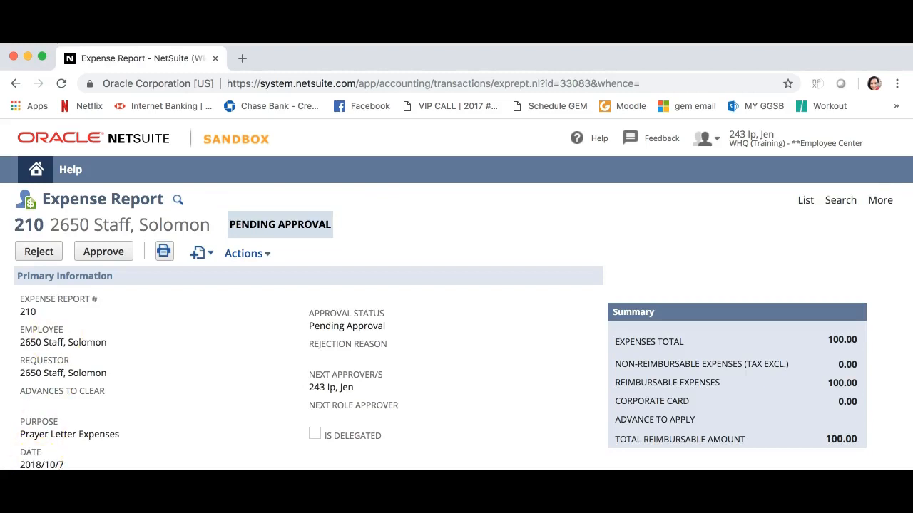
pyautogui.moveTo(123, 388)
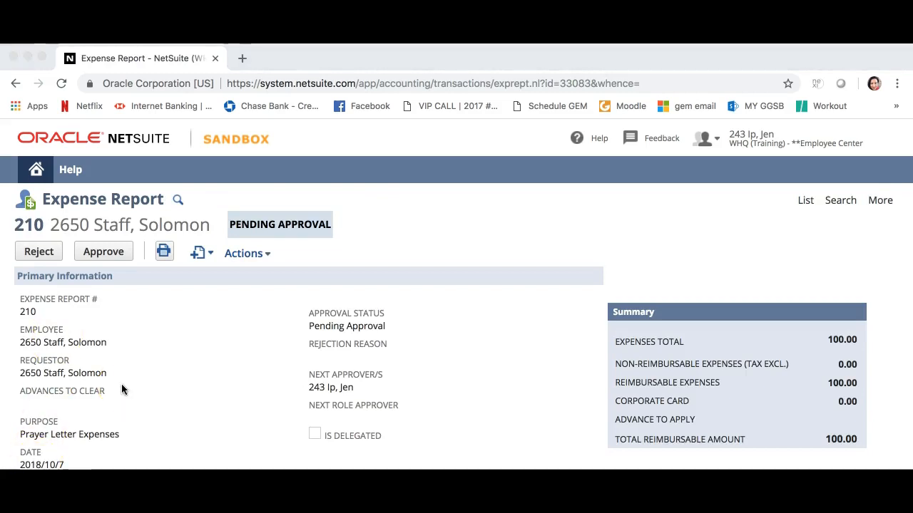
pyautogui.scroll(-3)
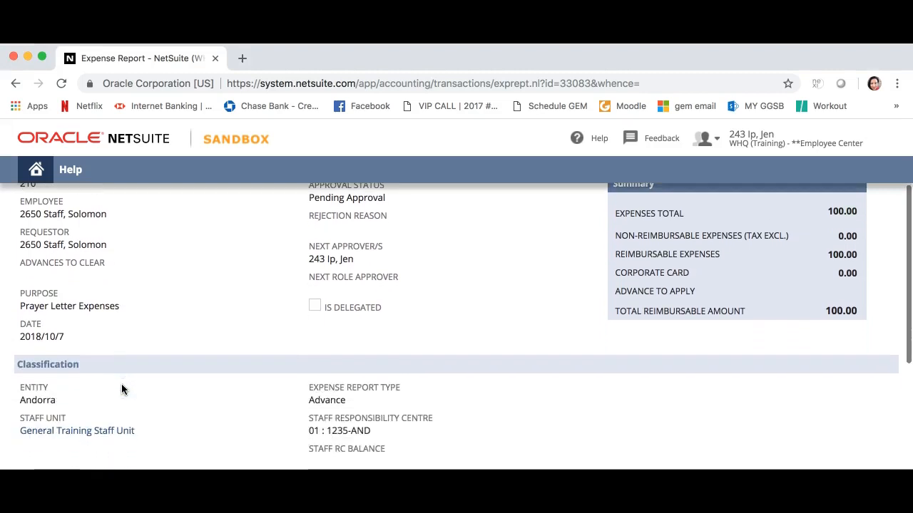
pyautogui.scroll(-3)
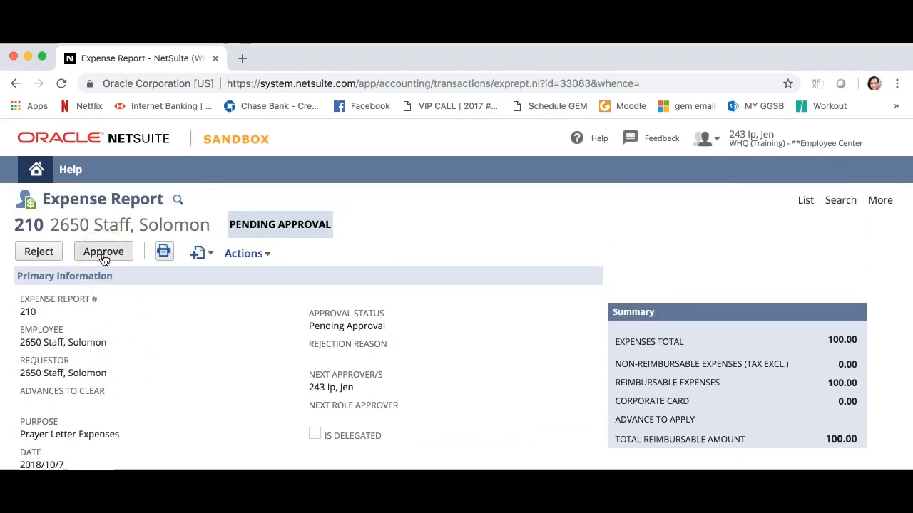
pyautogui.click(103, 251)
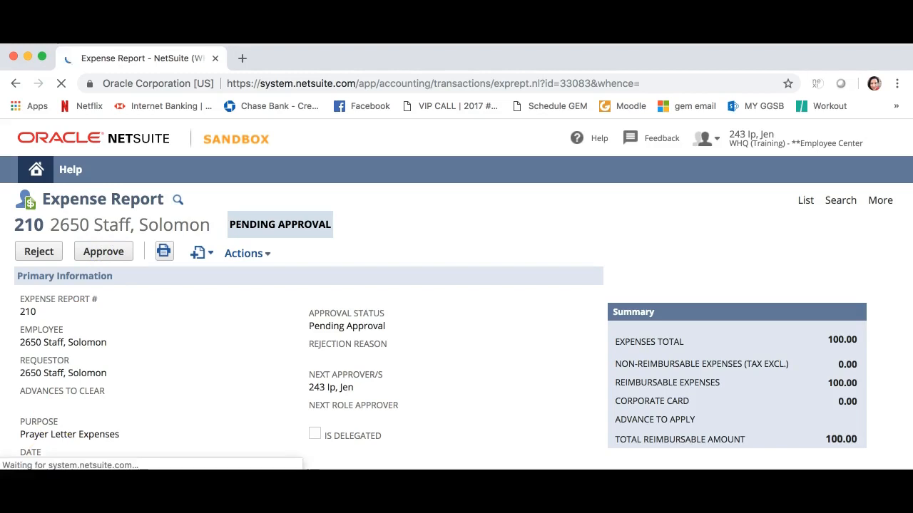
pyautogui.click(103, 251)
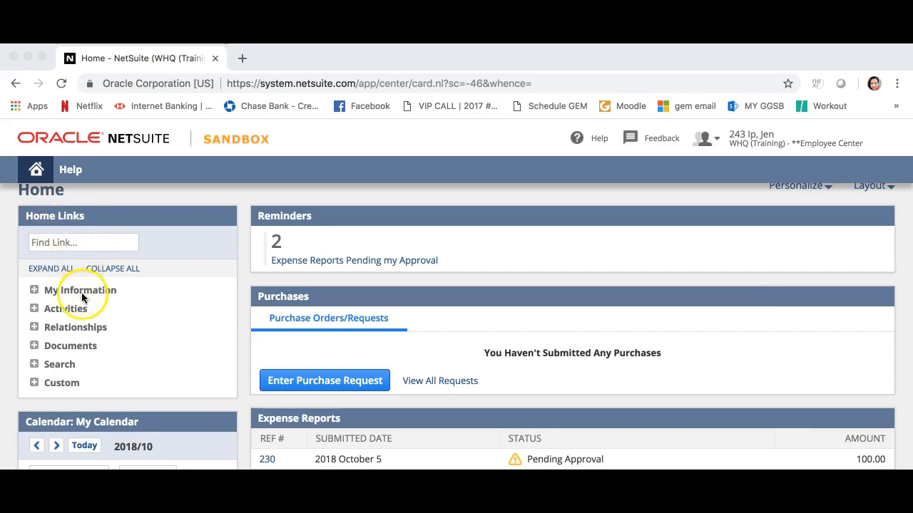
pyautogui.moveTo(86, 379)
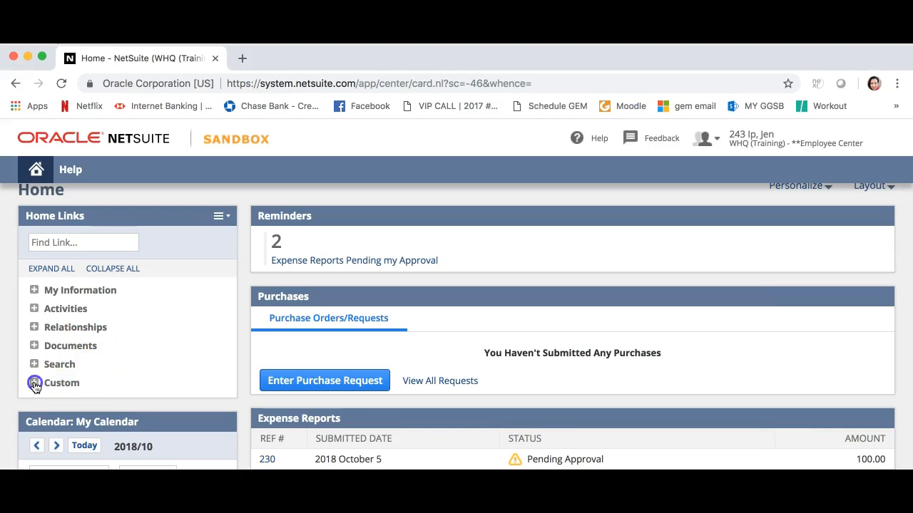
# Reach the Bulk Approval page from the Custom section of Home Links.
pyautogui.click(34, 382)
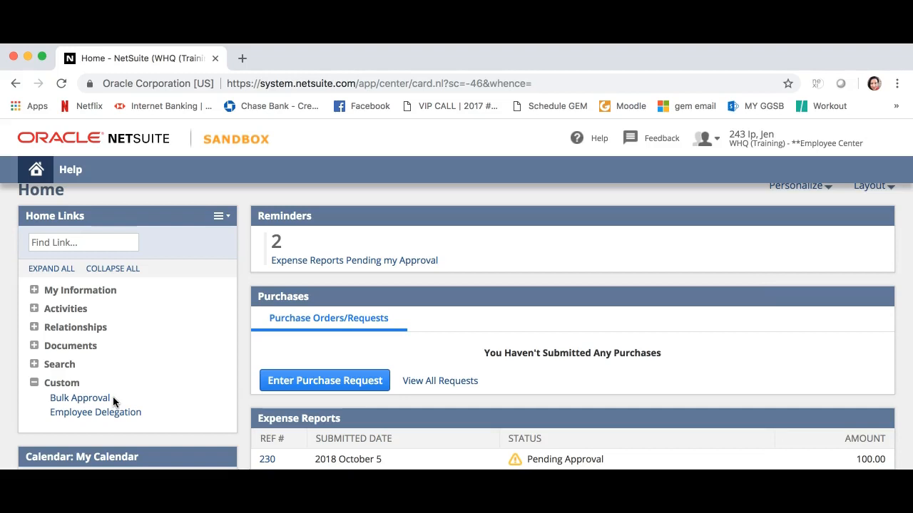
pyautogui.moveTo(80, 398)
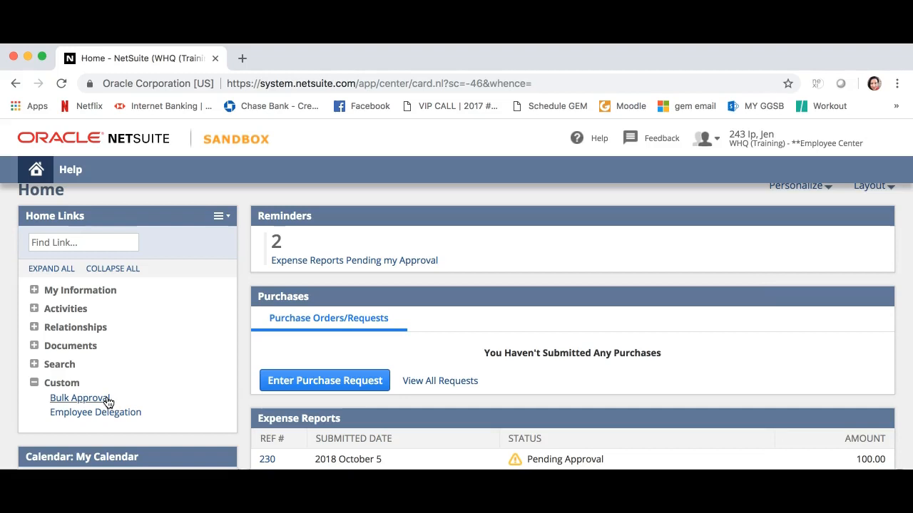
pyautogui.click(80, 398)
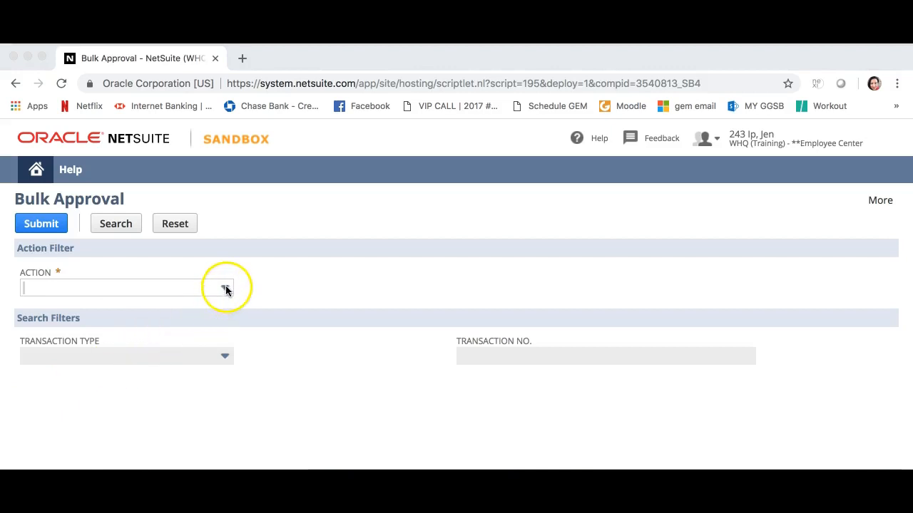
# Set the bulk Action to REJECT so pending report EXPREPT211 for 56.605 is listed.
pyautogui.click(223, 288)
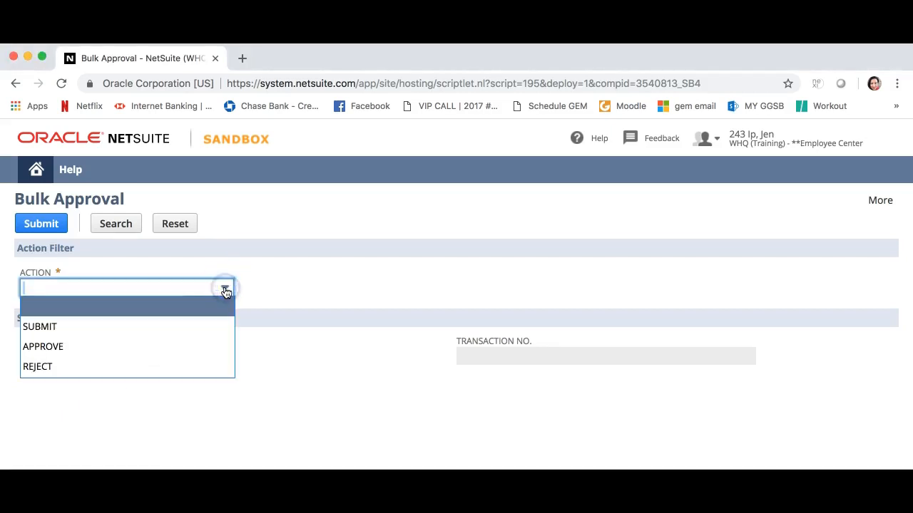
pyautogui.moveTo(43, 347)
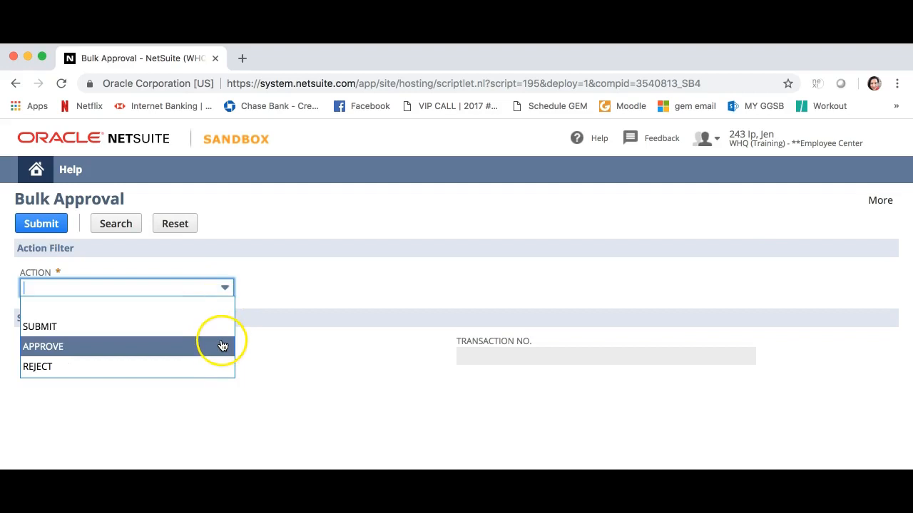
pyautogui.moveTo(224, 367)
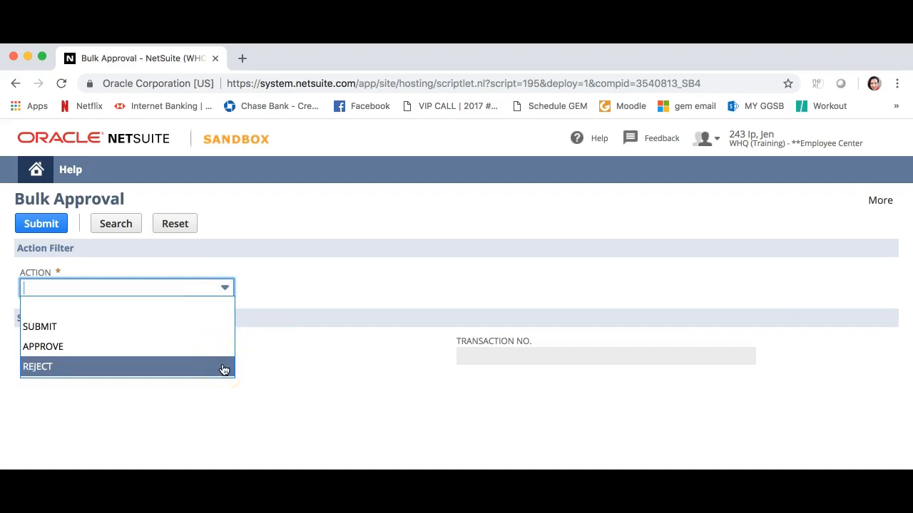
pyautogui.click(37, 367)
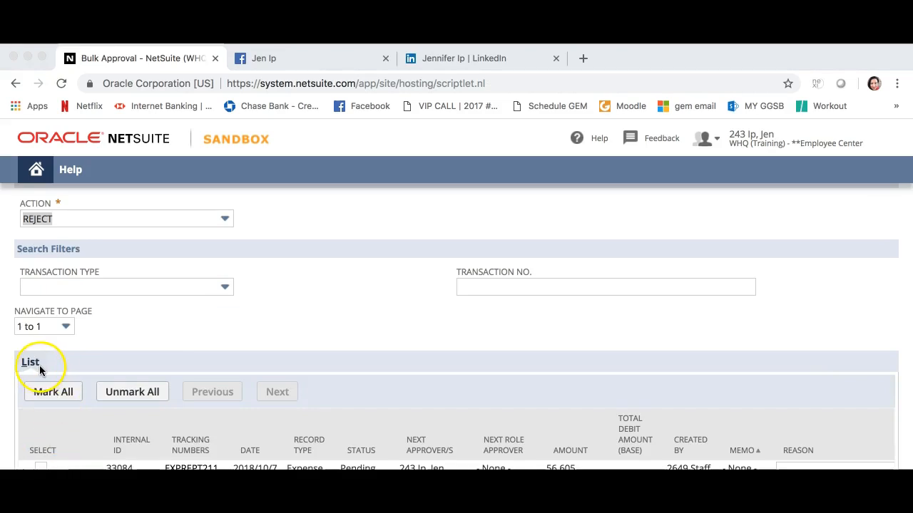
pyautogui.moveTo(30, 425)
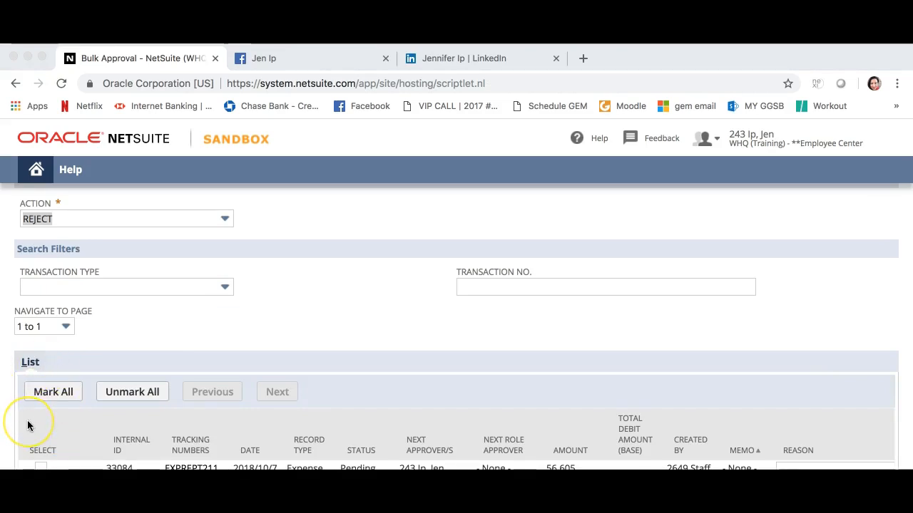
pyautogui.scroll(-3)
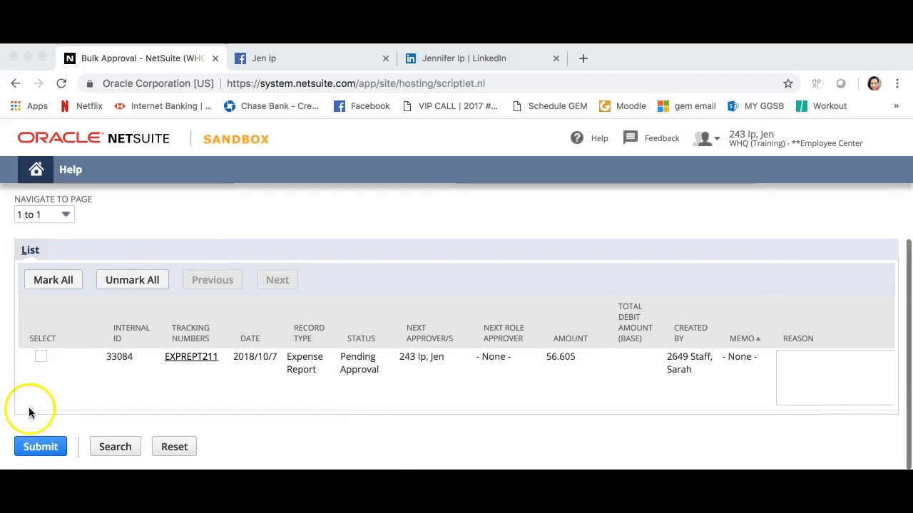
pyautogui.moveTo(35, 385)
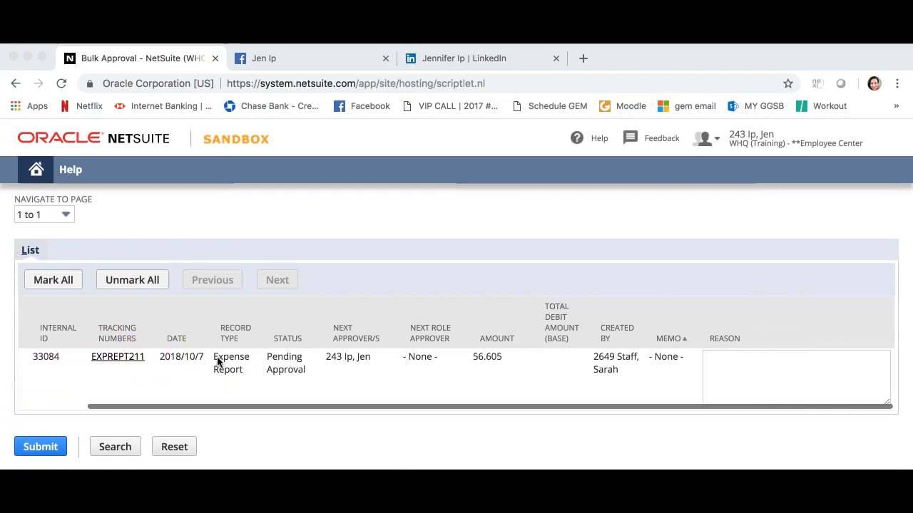
# Reject EXPREPT211 with reason 'need more description for minis' and submit to the Success summary.
pyautogui.click(727, 377)
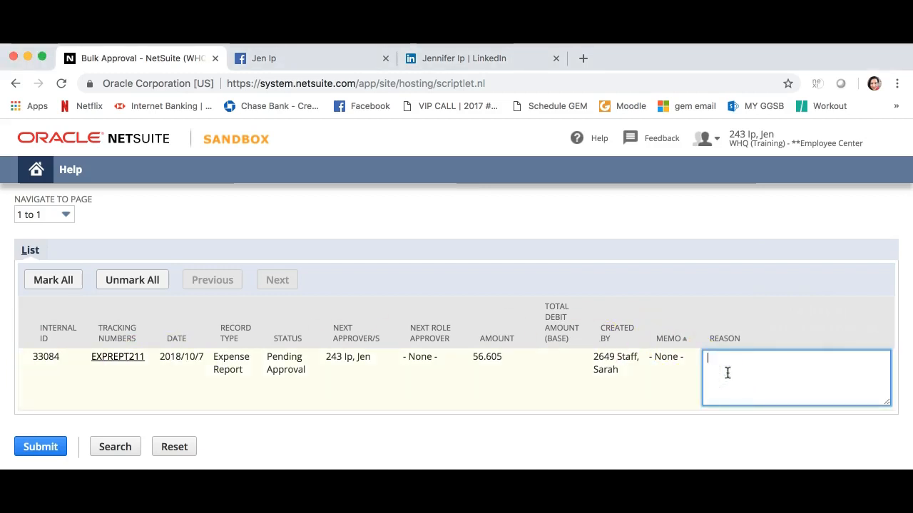
pyautogui.write('nee')
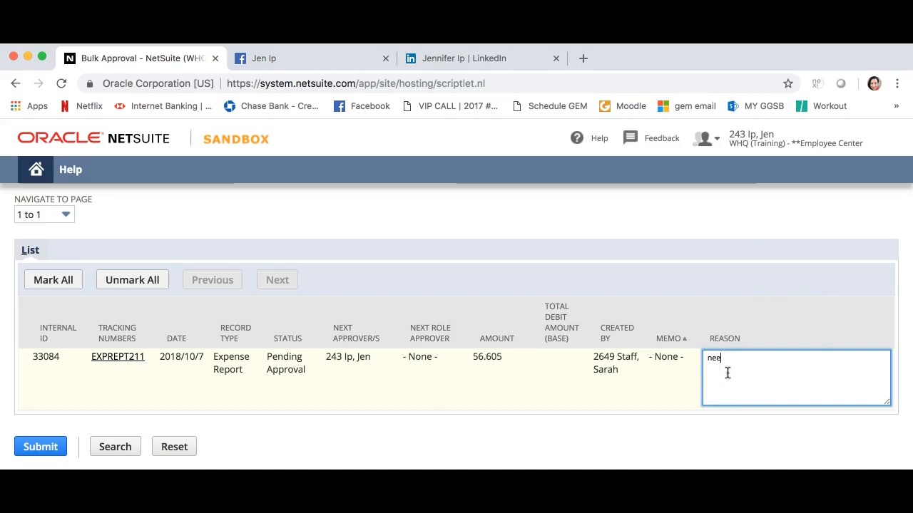
pyautogui.write('d more descri')
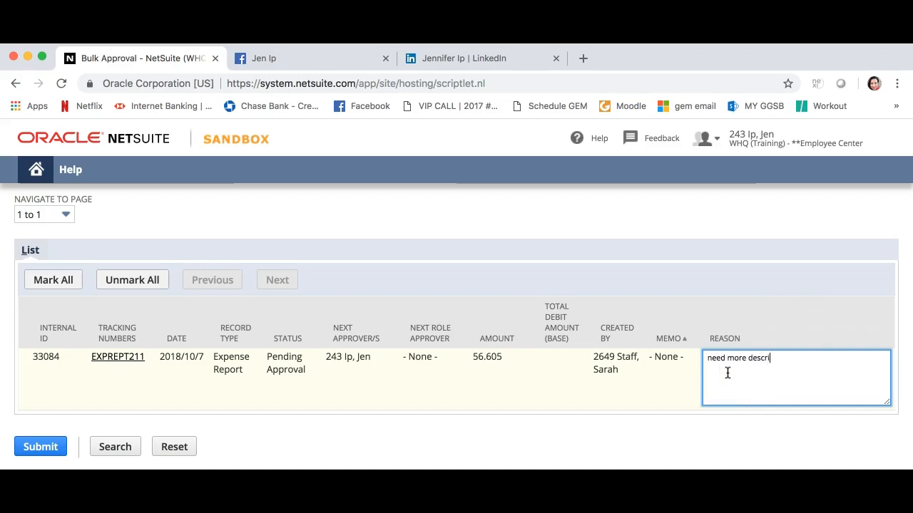
pyautogui.write('ption for minis')
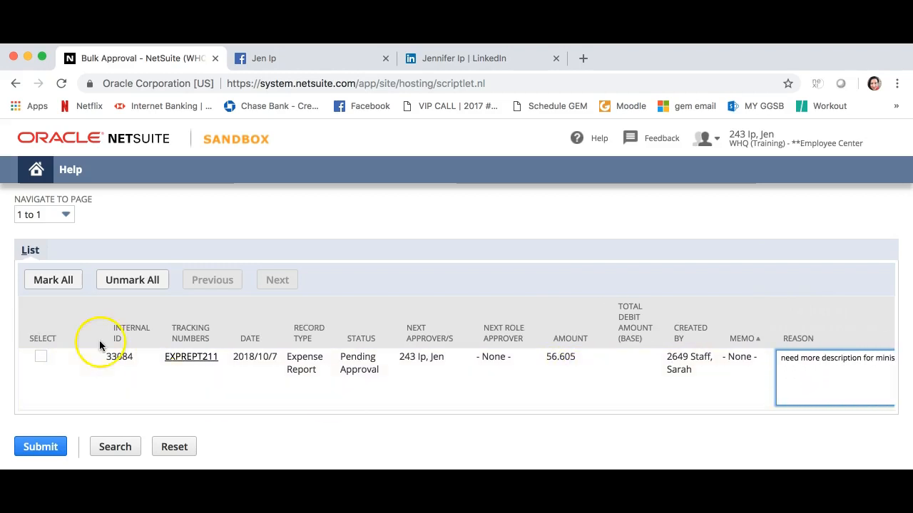
pyautogui.click(40, 357)
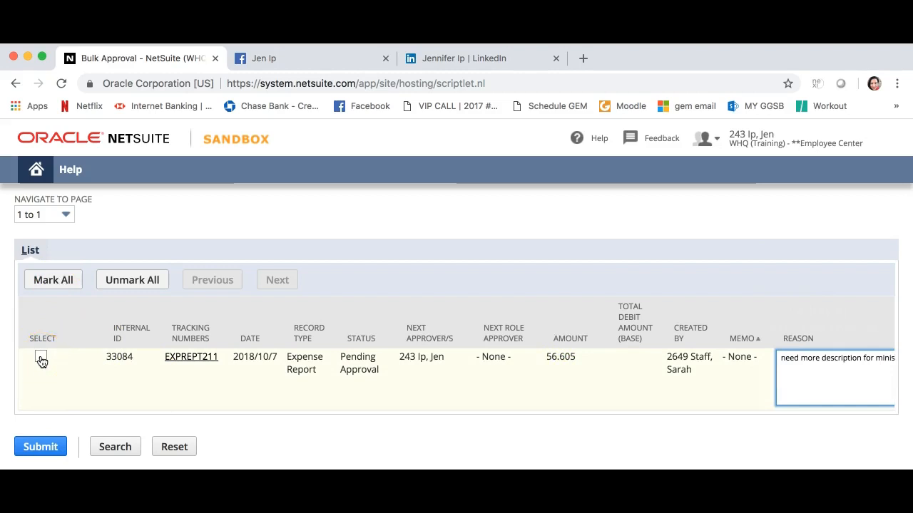
pyautogui.click(39, 357)
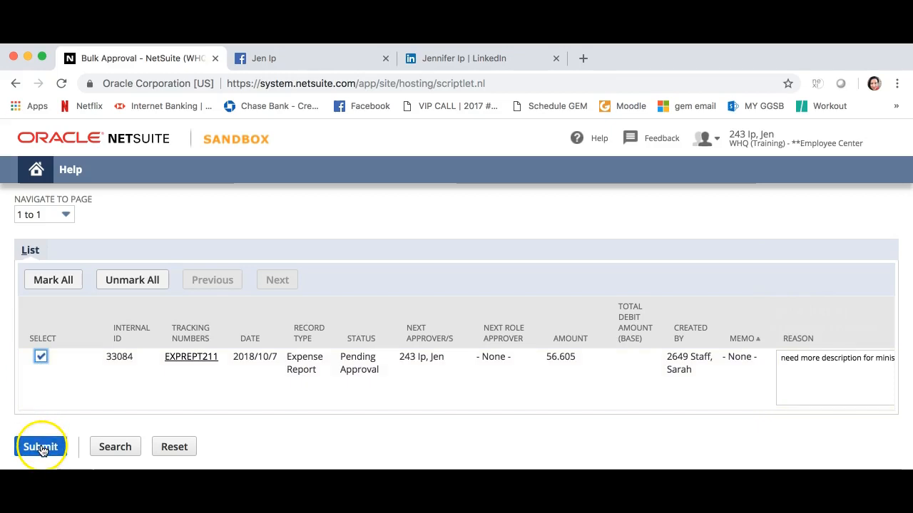
pyautogui.click(40, 446)
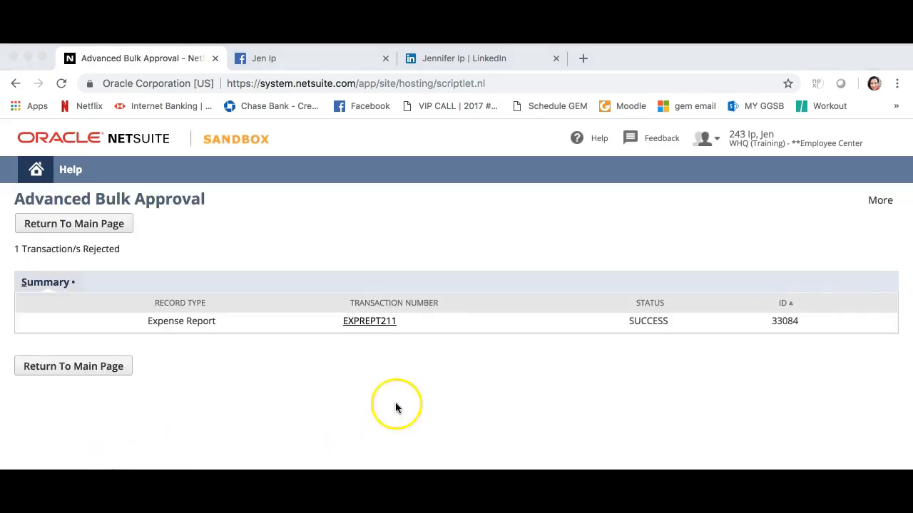